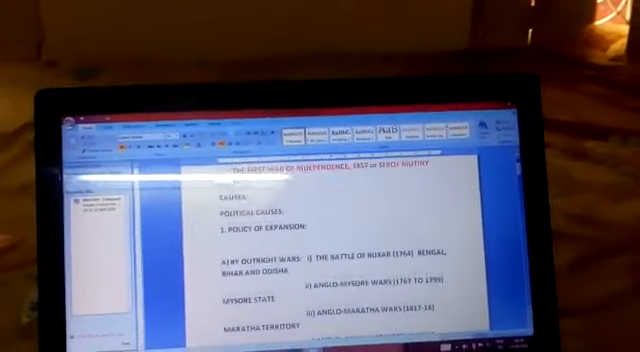
pyautogui.scroll(-3)
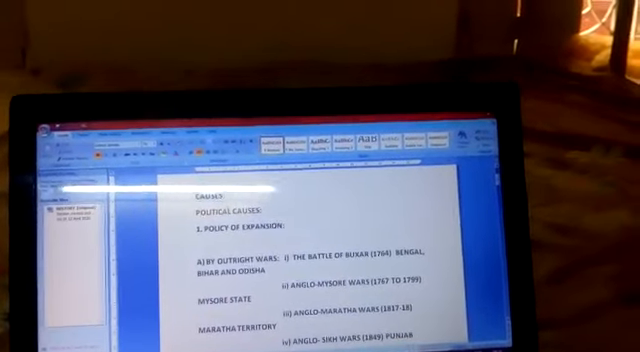
pyautogui.scroll(-3)
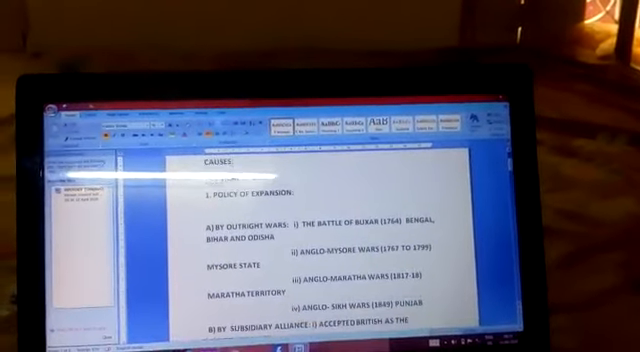
pyautogui.scroll(-3)
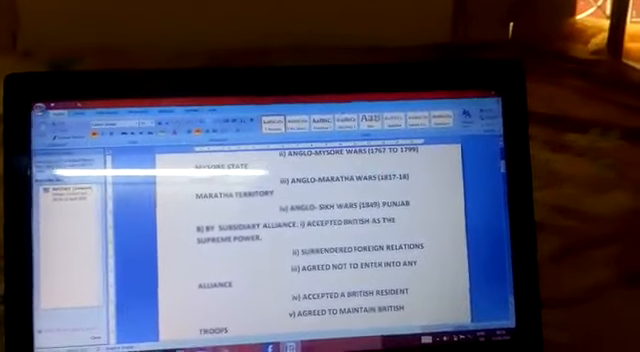
pyautogui.scroll(-3)
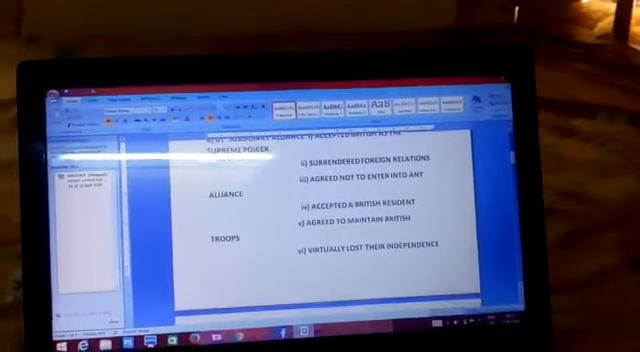
pyautogui.scroll(-3)
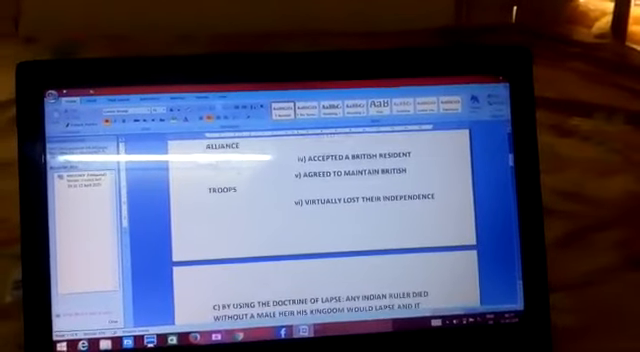